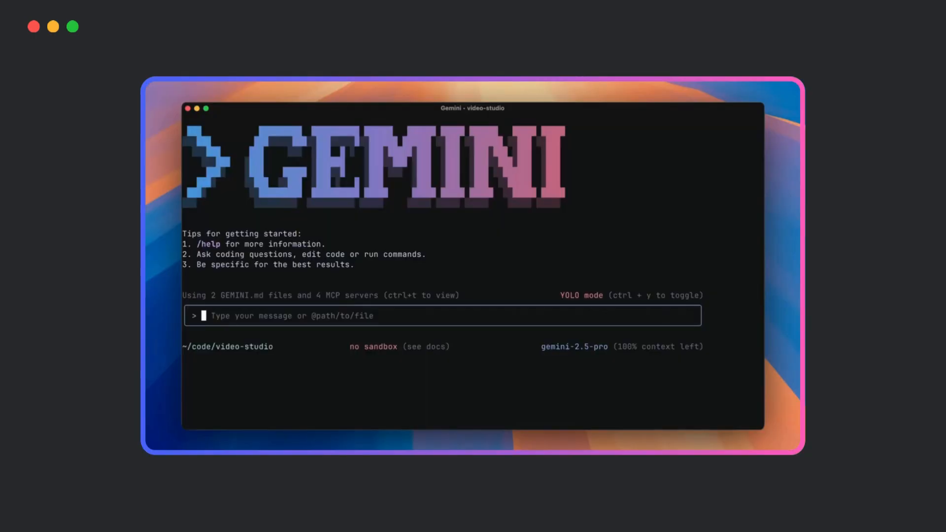
- Ask Gemini CLI for a 30s video of a ginger cat's adventures around Australia
text(Make me a 30s video showing the story of a ginger cat's adventures around Australia)
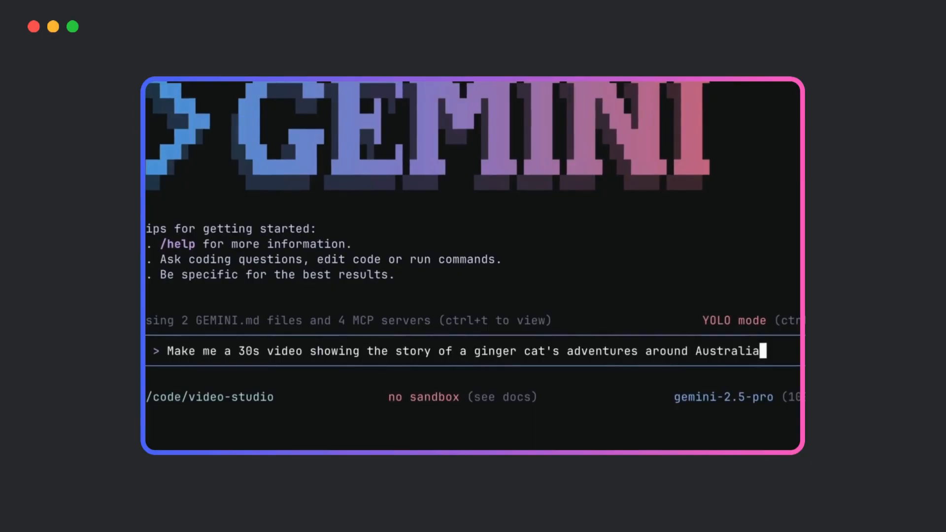
key(Enter)
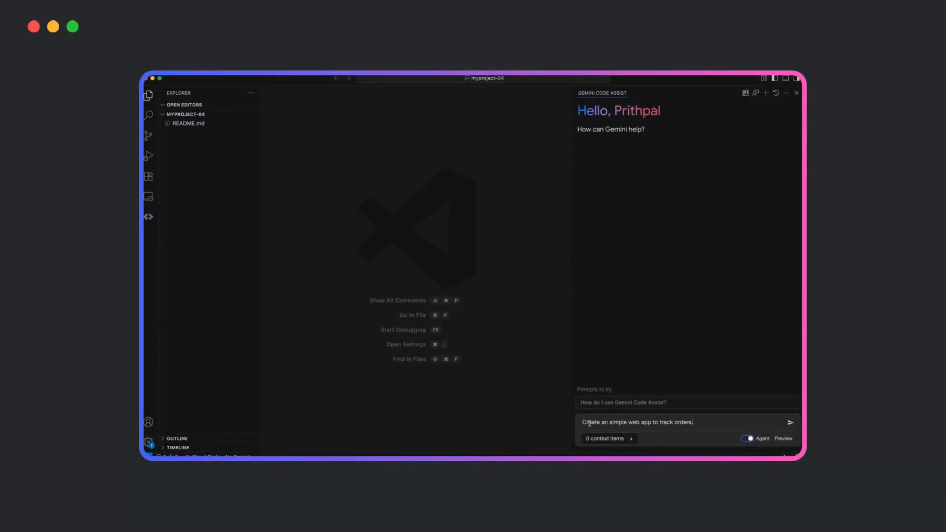
- Send the 'Create a simple web app to track orders' prompt and accept the shell command creating order-tracker
click(791, 421)
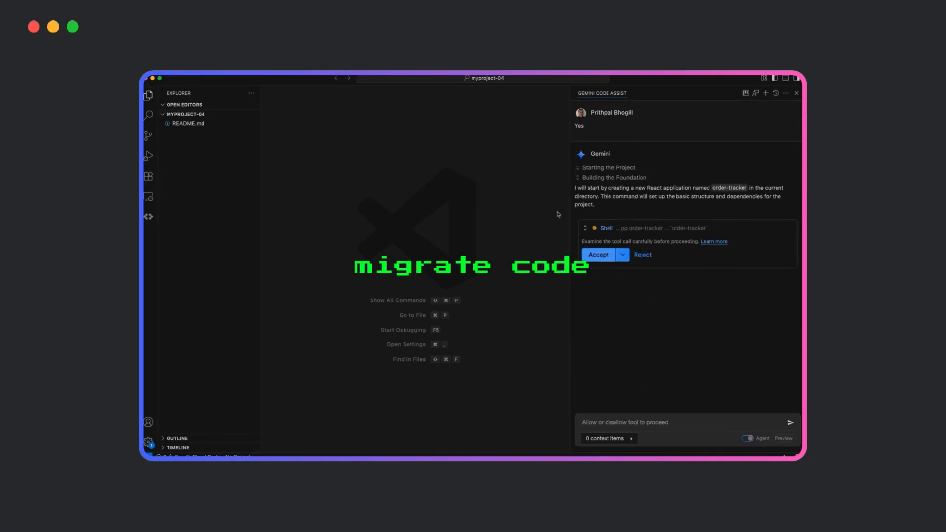
click(598, 254)
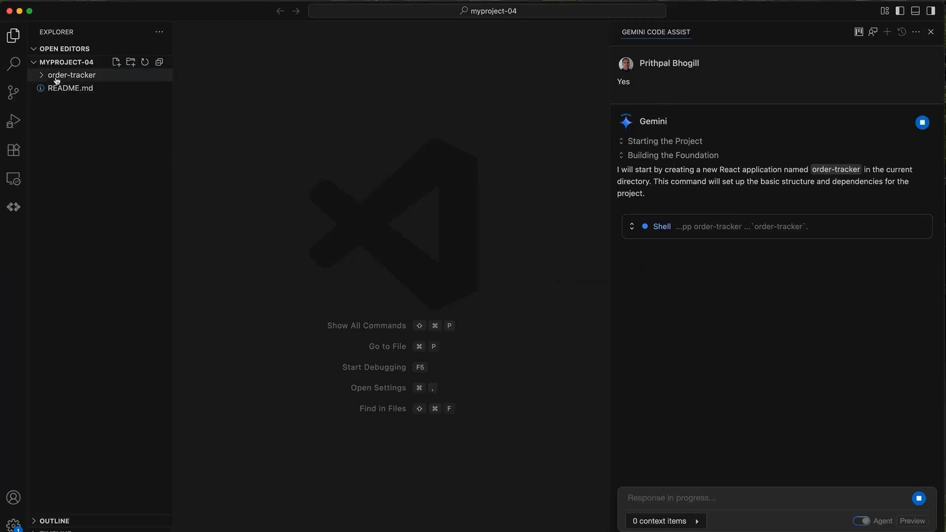